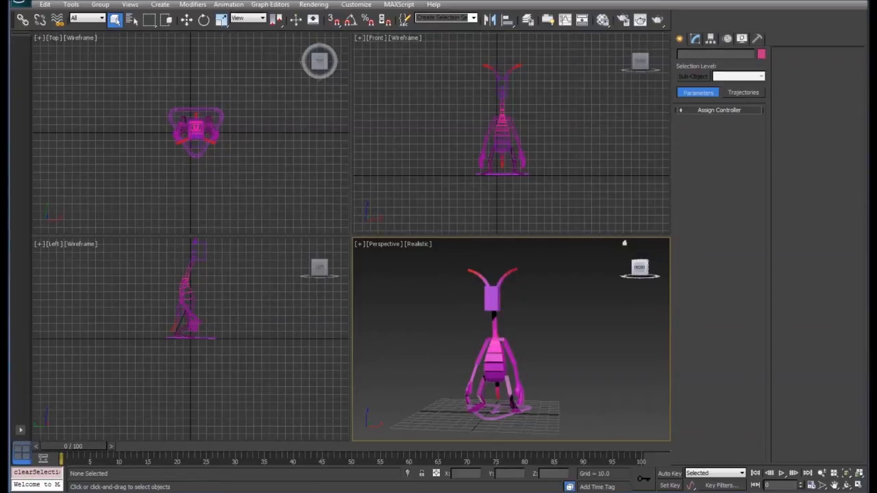
# Bring up the Customize menu that leads to the Plug-in Manager
pyautogui.click(356, 4)
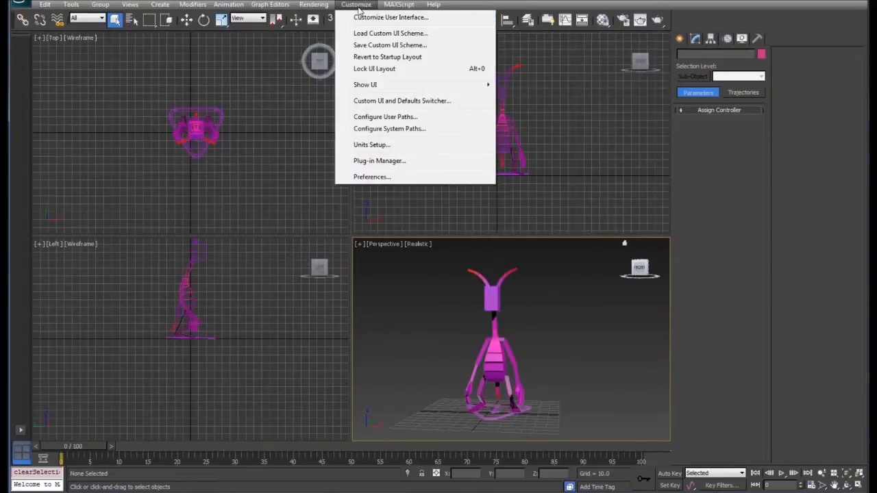
pyautogui.moveTo(378, 160)
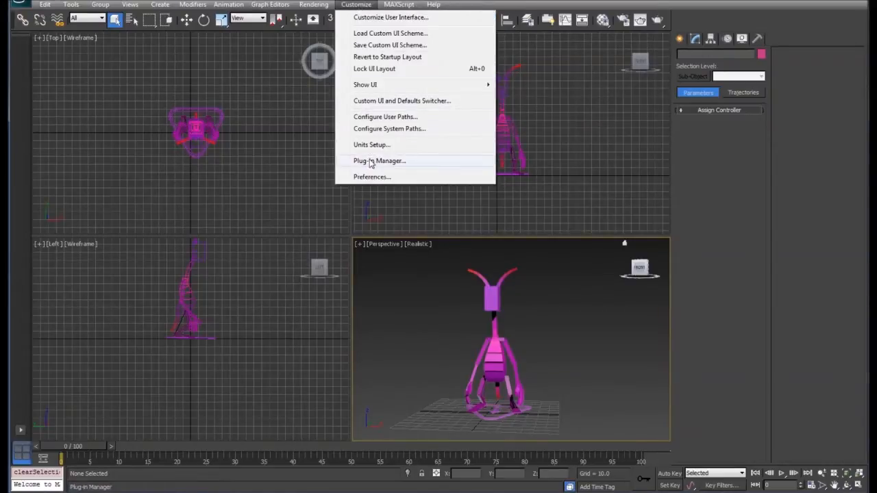
# Load the CAT.DLC plug-in from the Plug-in Manager's installed list
pyautogui.click(378, 160)
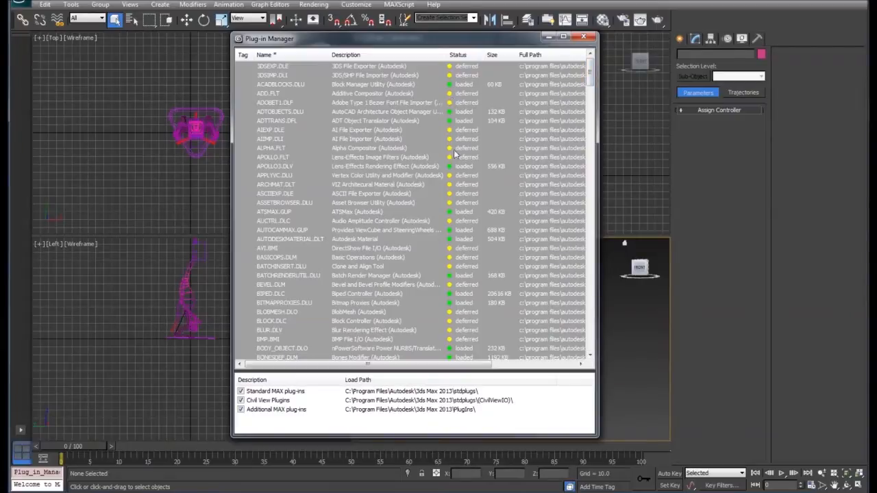
pyautogui.moveTo(452, 93)
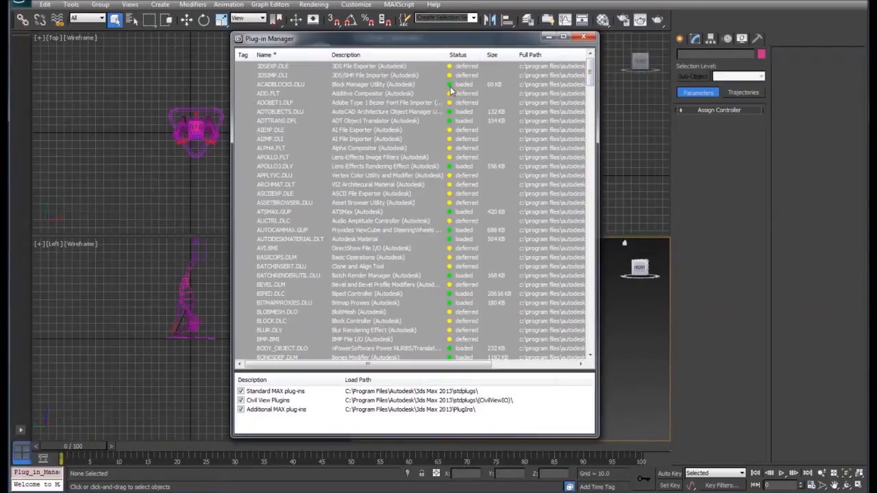
pyautogui.scroll(-3)
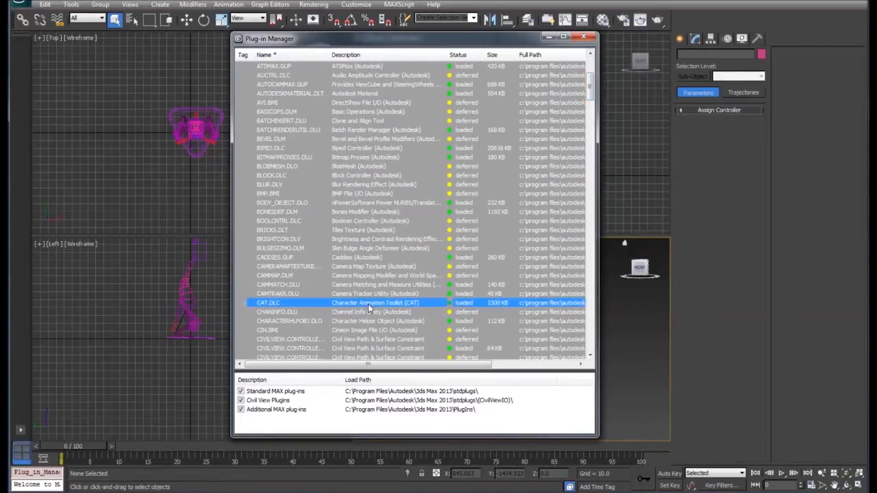
pyautogui.rightClick(370, 303)
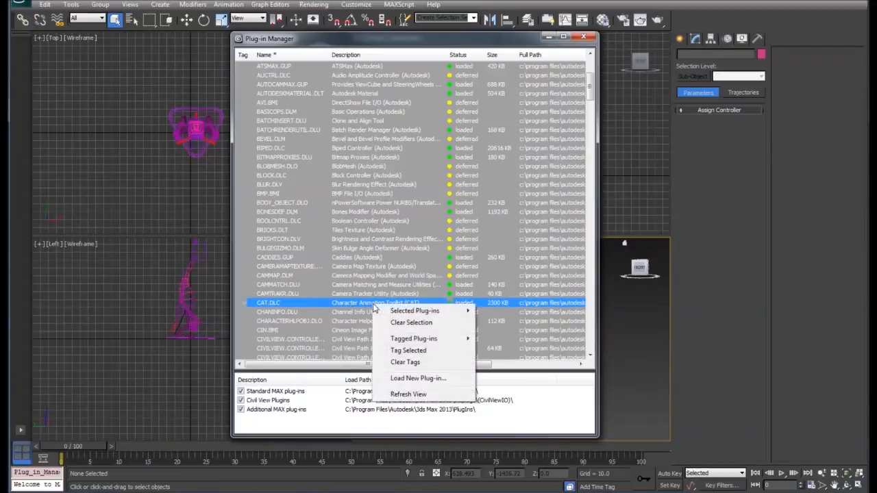
pyautogui.moveTo(414, 309)
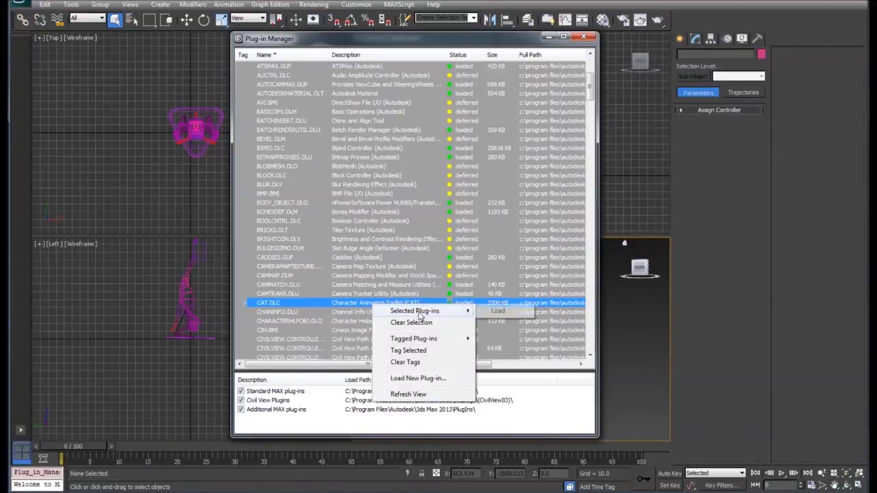
pyautogui.moveTo(498, 311)
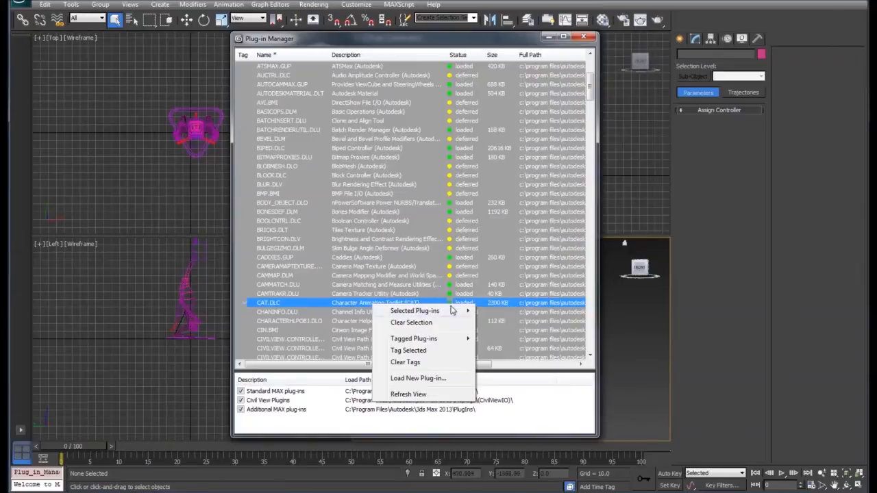
pyautogui.moveTo(498, 320)
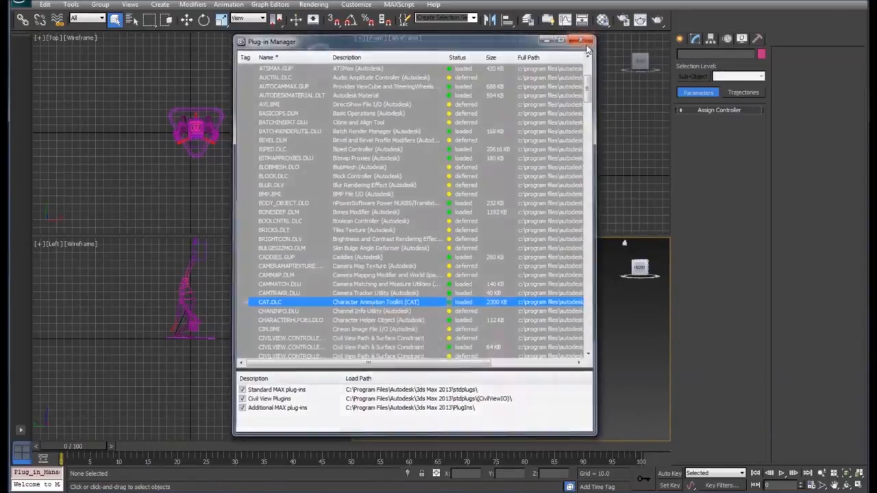
# Dismiss the Plug-in Manager and choose the CAT Objects creation category
pyautogui.click(581, 41)
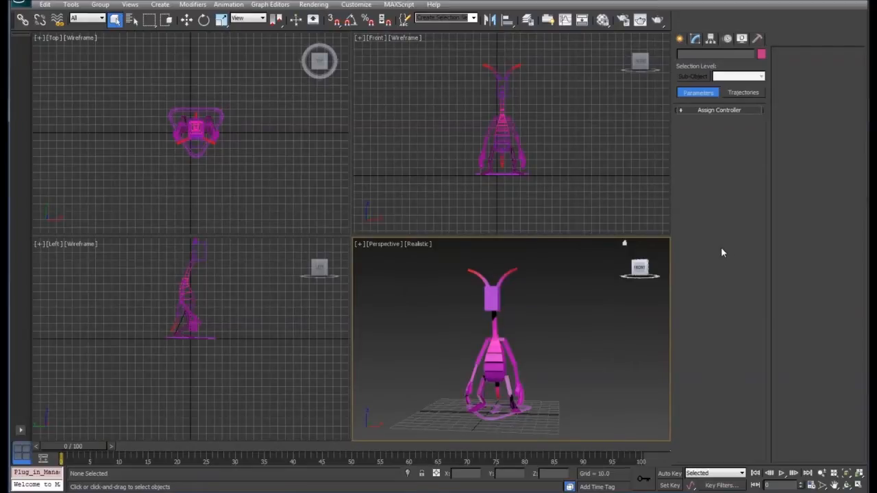
pyautogui.click(680, 38)
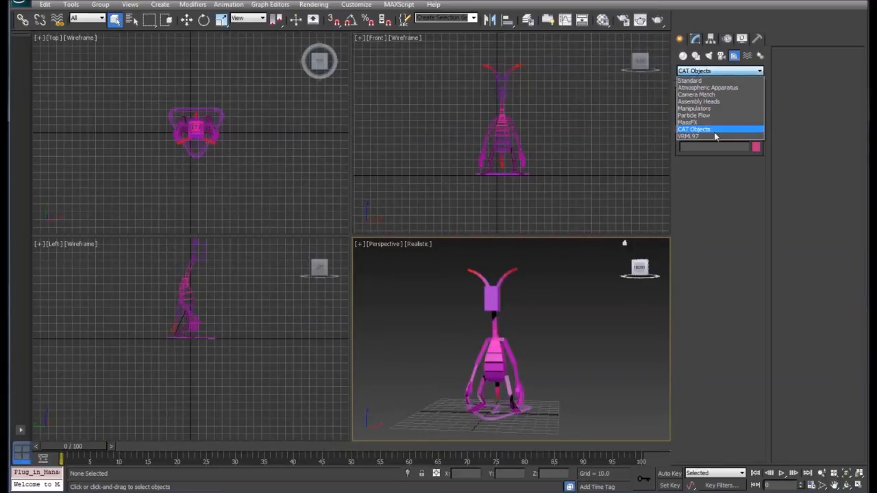
pyautogui.click(693, 129)
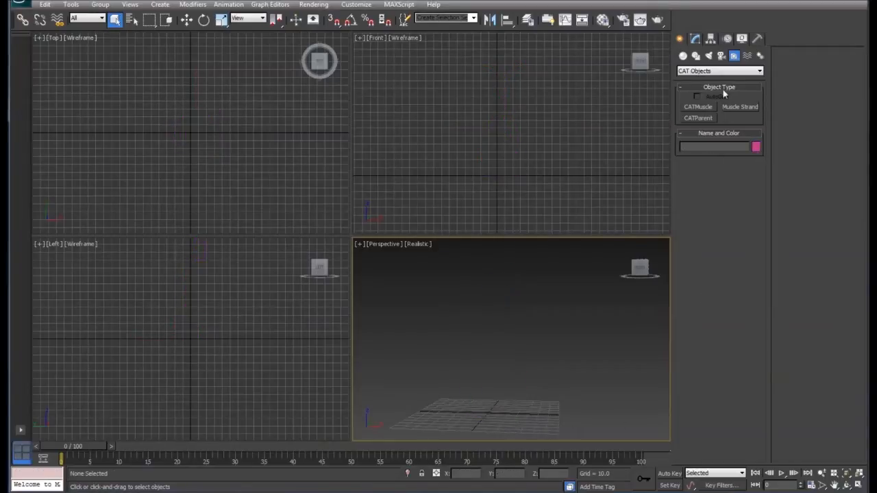
# Create a CATParent using the Horse rig preset so the horse stands in the scene
pyautogui.click(699, 118)
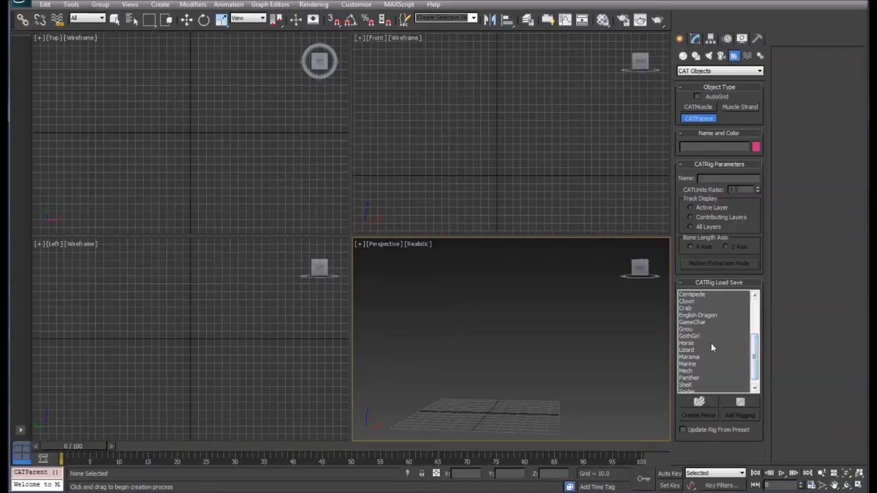
pyautogui.click(686, 342)
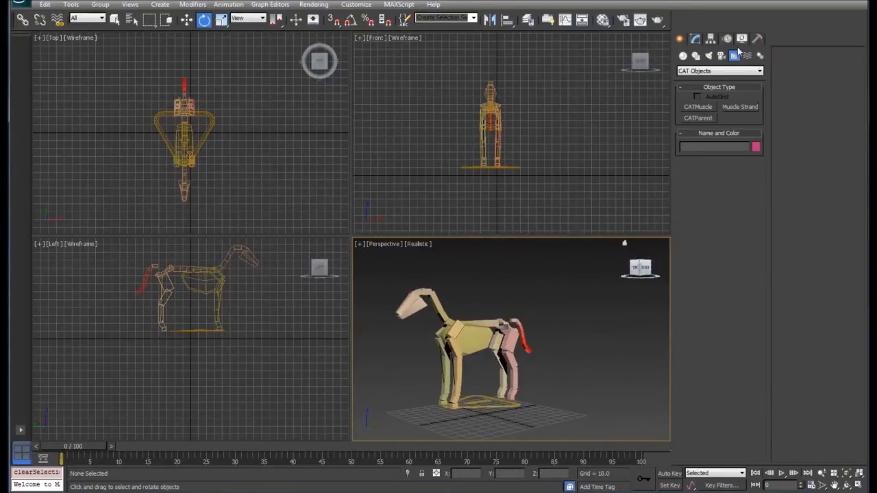
# Select the CATParent base and add an Absolute layer in its Layer Manager
pyautogui.click(727, 38)
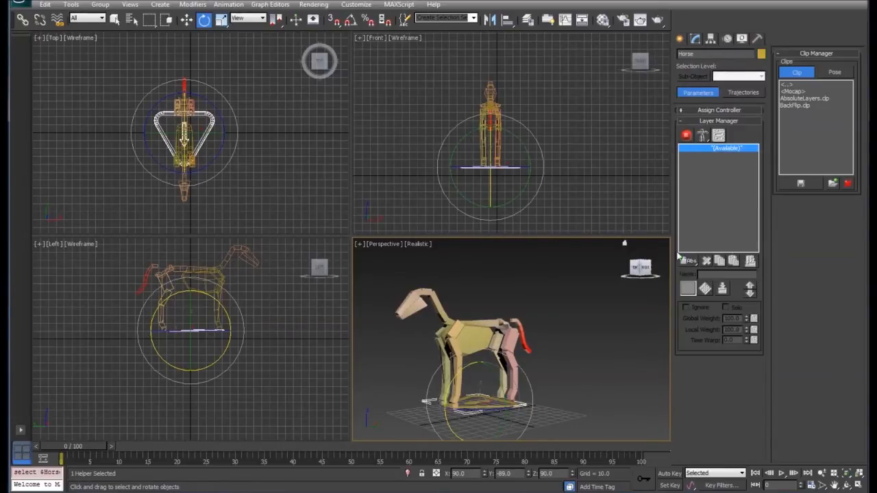
pyautogui.click(688, 274)
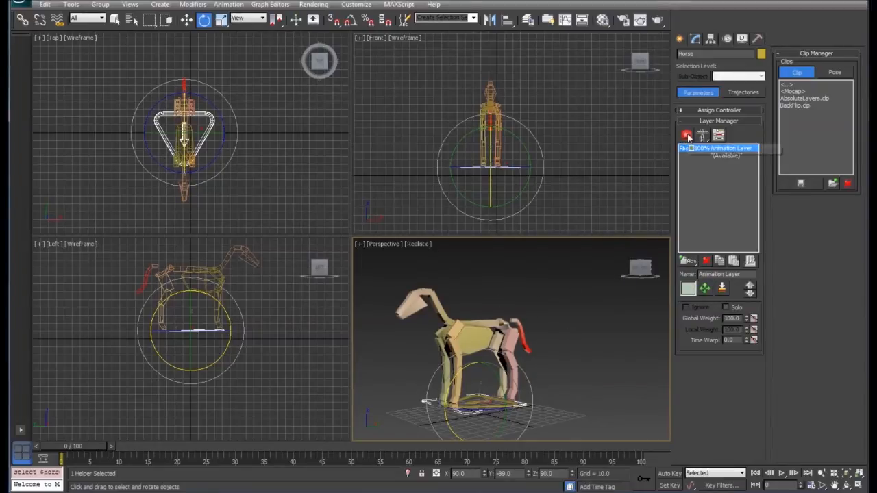
pyautogui.moveTo(688, 134)
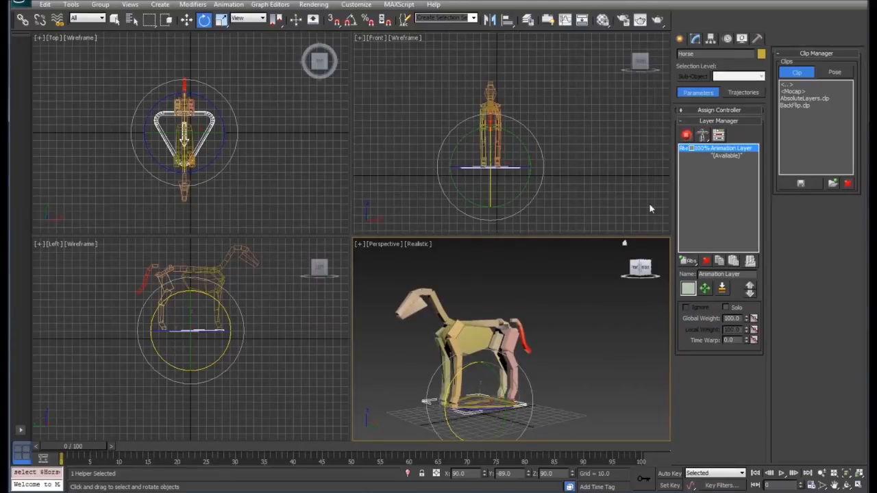
pyautogui.moveTo(688, 134)
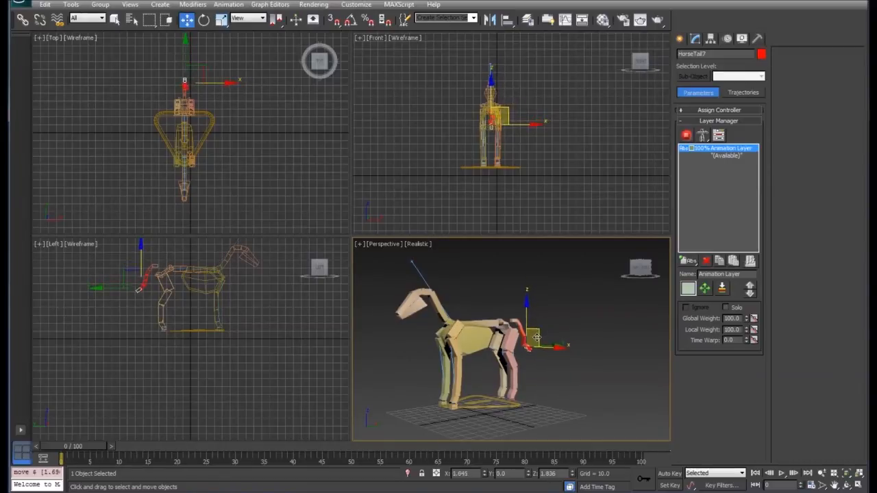
# Test-move the tail bone before turning on Auto Key recording
pyautogui.moveTo(534, 336); pyautogui.dragTo(541, 354)
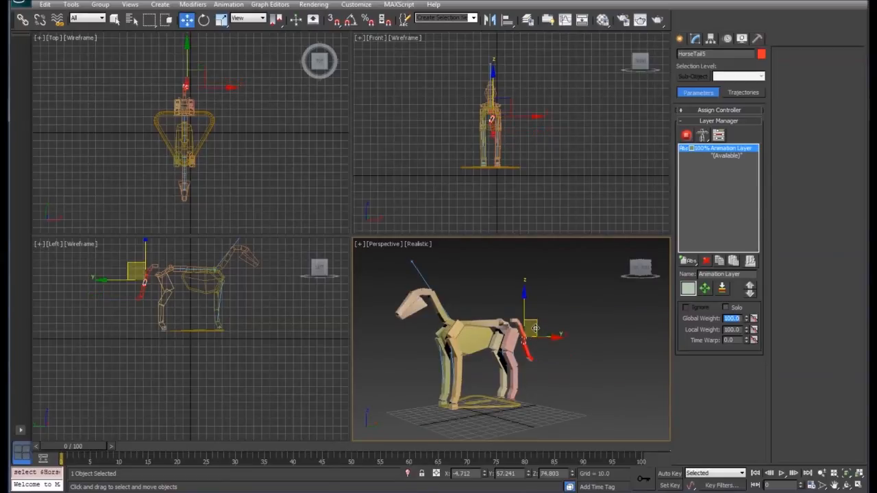
pyautogui.moveTo(536, 328); pyautogui.dragTo(535, 322)
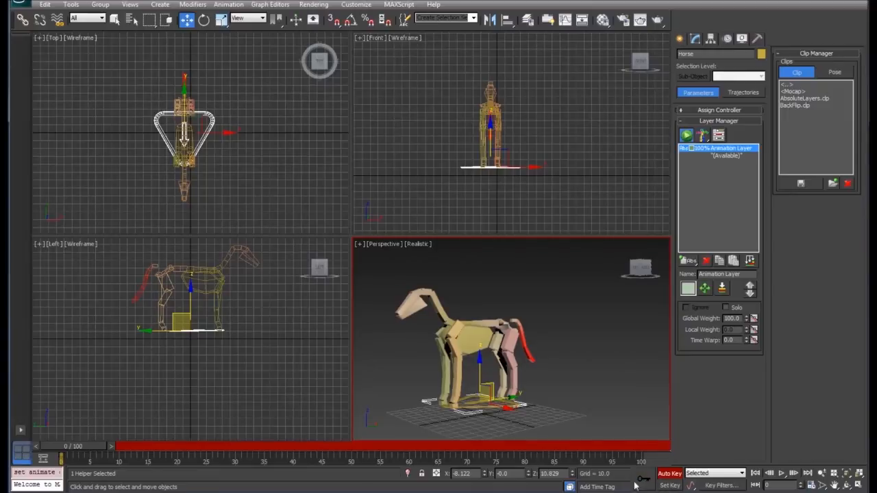
# Move to a later frame and rotate a tail bone into a new keyed pose
pyautogui.moveTo(62, 446); pyautogui.dragTo(112, 446)
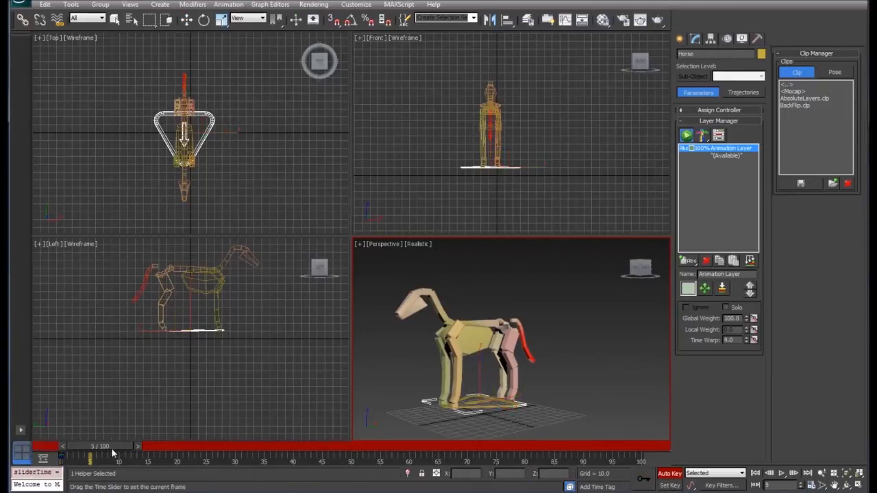
pyautogui.moveTo(90, 455); pyautogui.dragTo(120, 455)
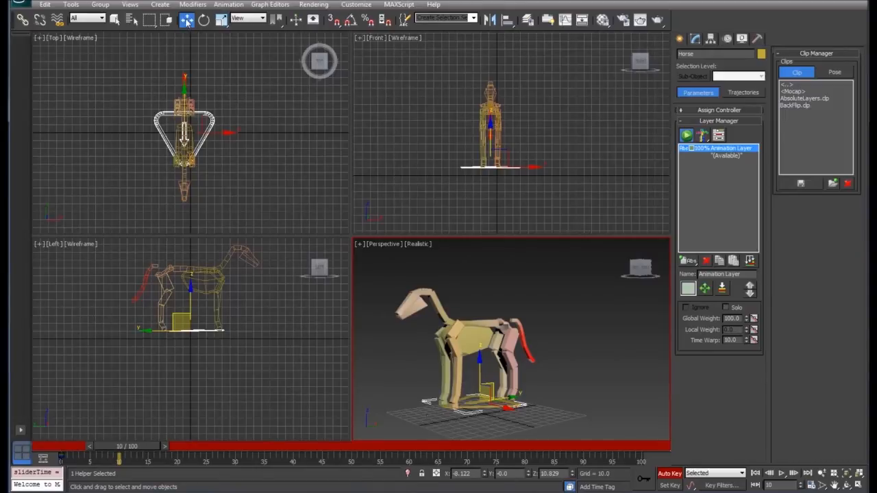
pyautogui.click(531, 329)
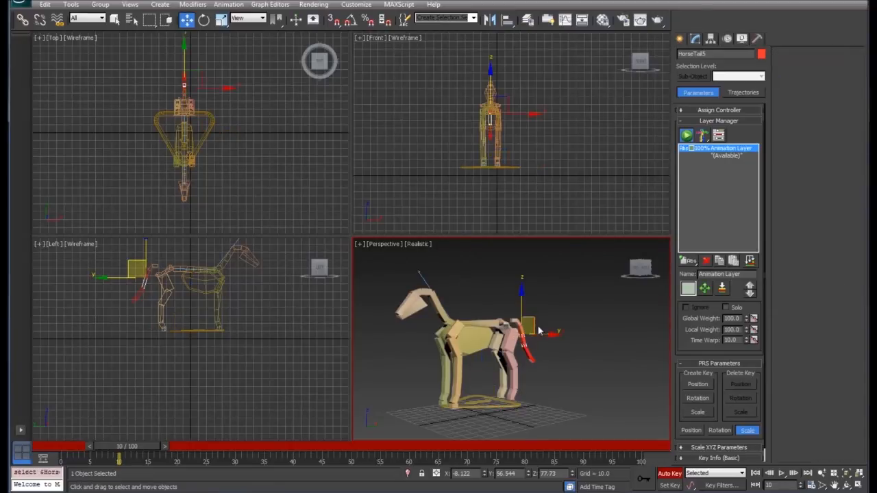
pyautogui.moveTo(528, 326); pyautogui.dragTo(540, 324)
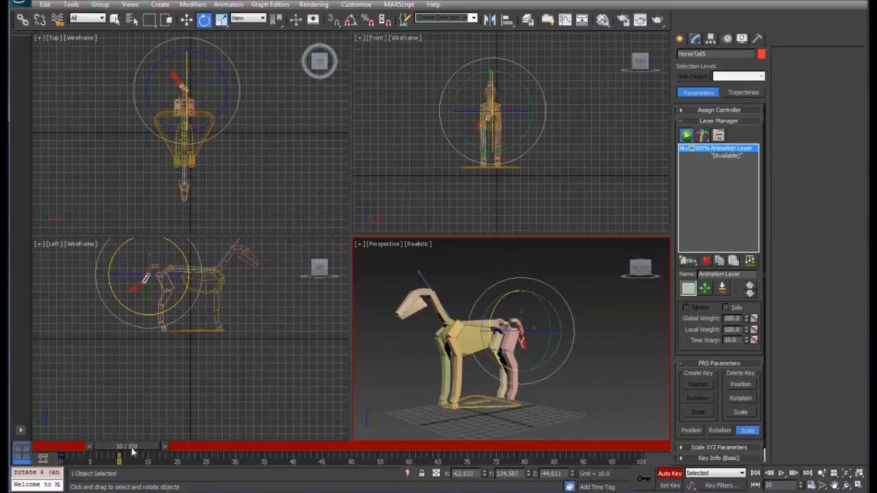
# Advance to around frame 30 and rotate the tail into a different keyed pose
pyautogui.moveTo(134, 447); pyautogui.dragTo(178, 447)
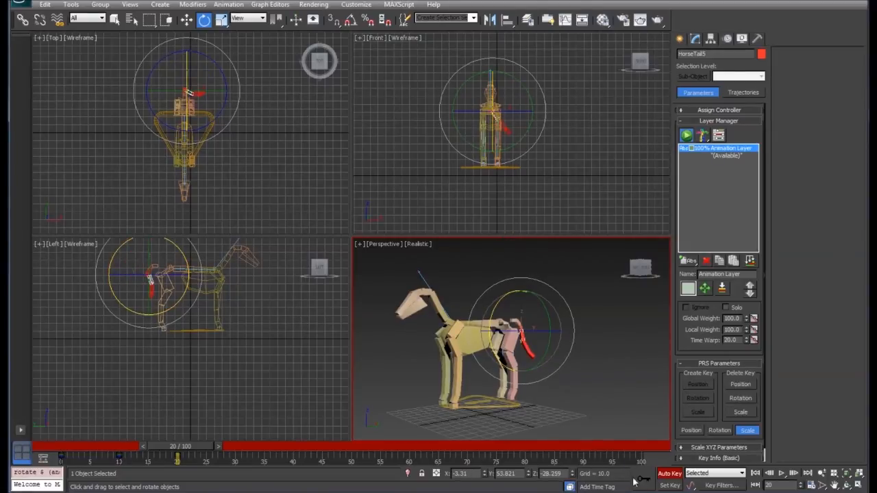
pyautogui.moveTo(177, 446); pyautogui.dragTo(236, 447)
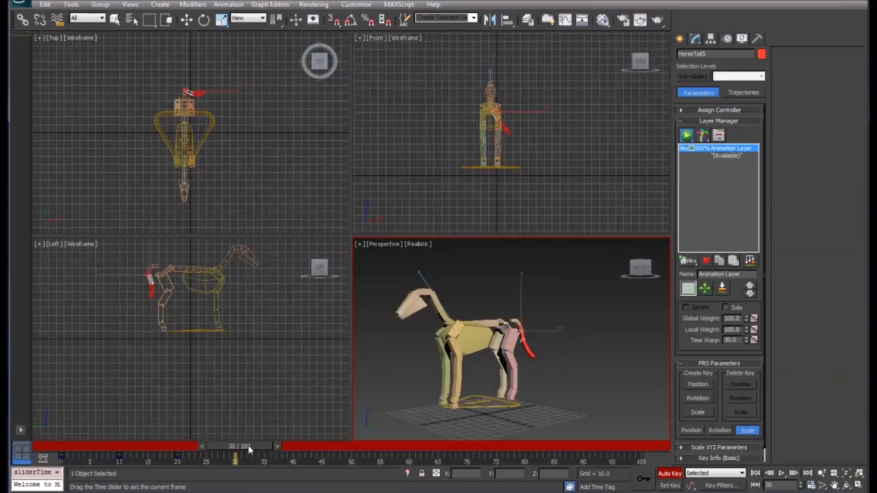
pyautogui.click(204, 20)
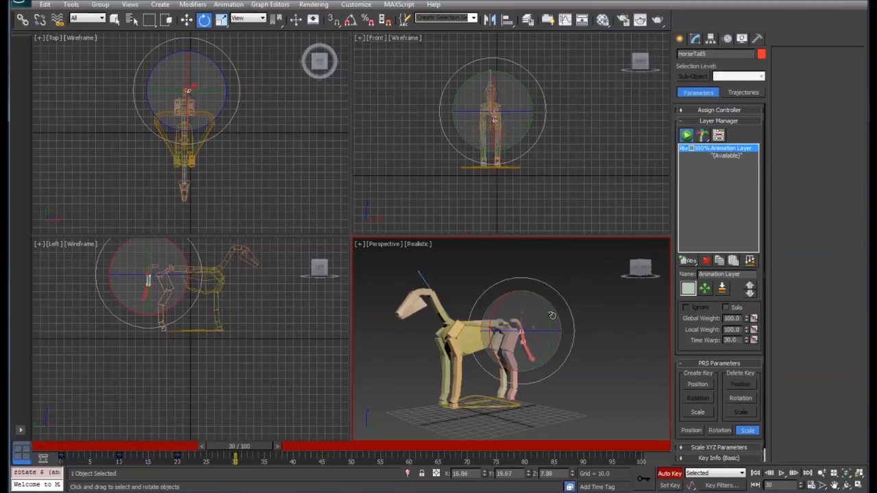
pyautogui.moveTo(542, 315); pyautogui.dragTo(521, 336)
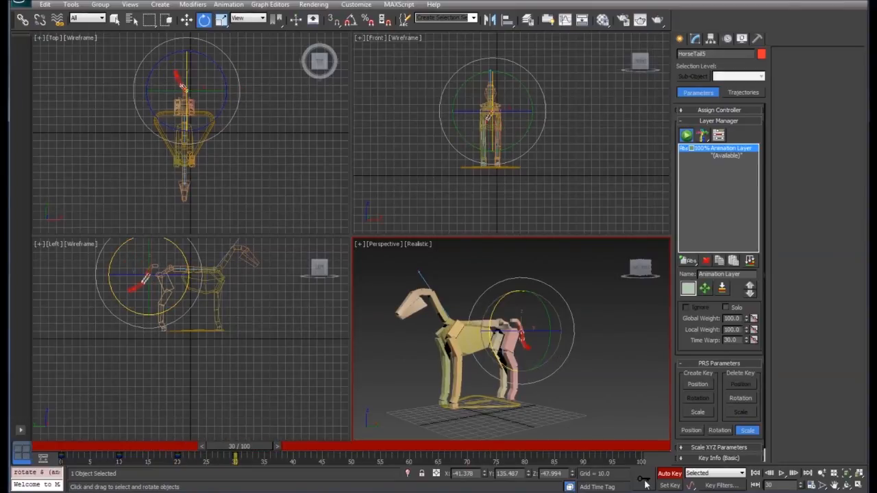